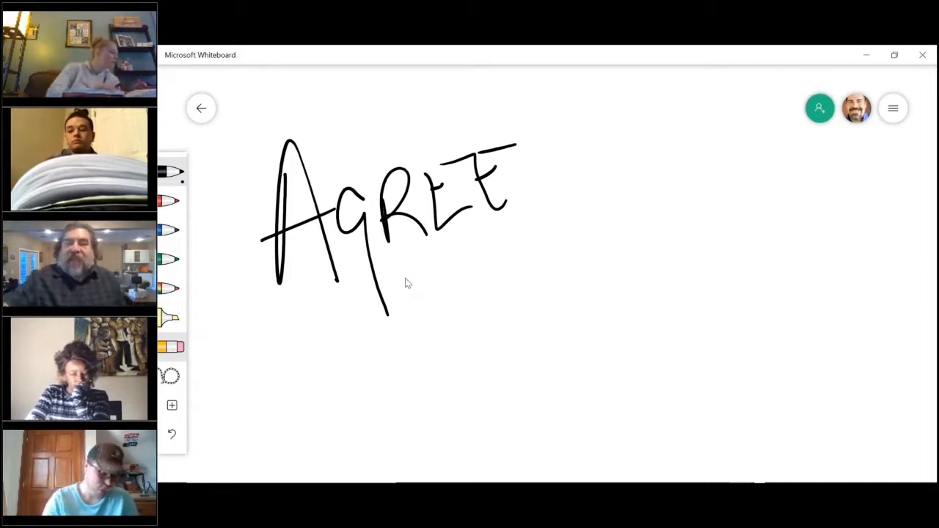
Step: Clear the canvas from Settings, removing the handwritten AGREE lettering
{"action": "left_click", "coordinate": [892, 109]}
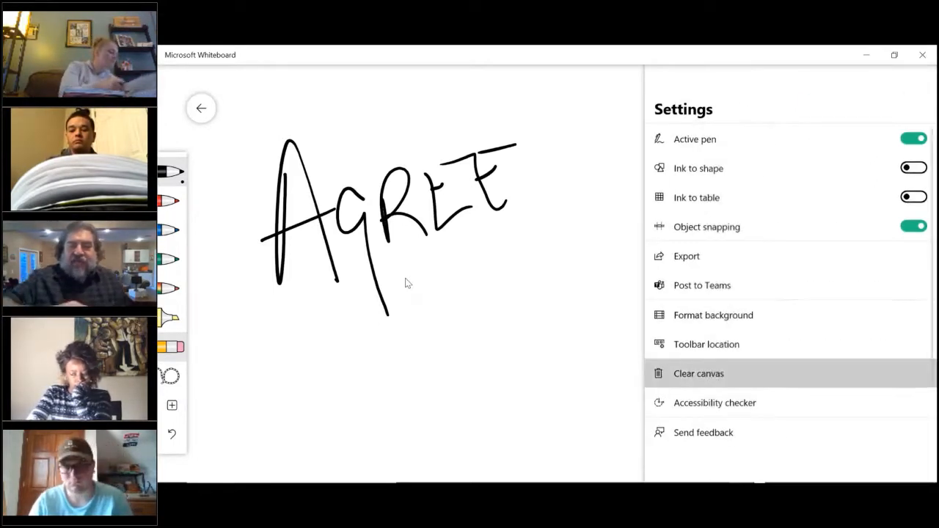
{"action": "left_click", "coordinate": [698, 374]}
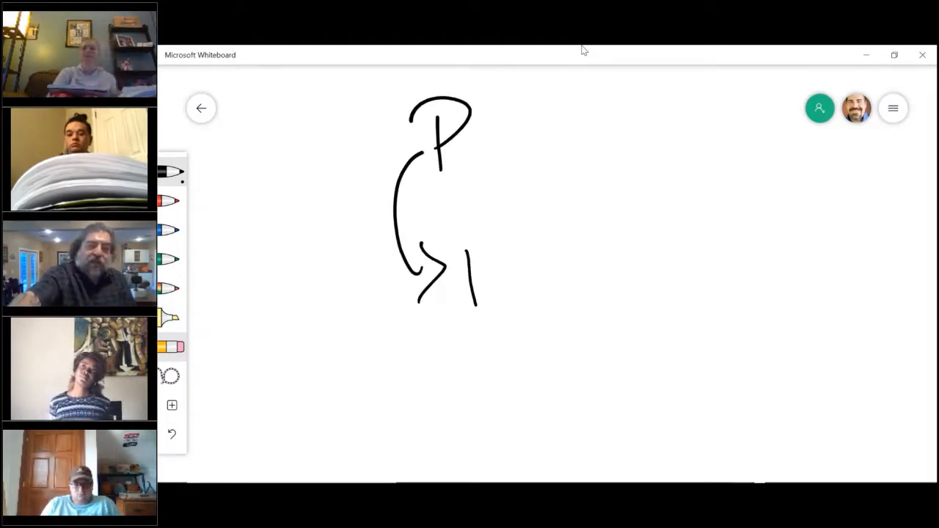
Step: Sketch the letter P in black pen with a curved arrow stroke beneath it
{"action": "left_click_drag", "start_coordinate": [454, 249], "coordinate": [520, 301]}
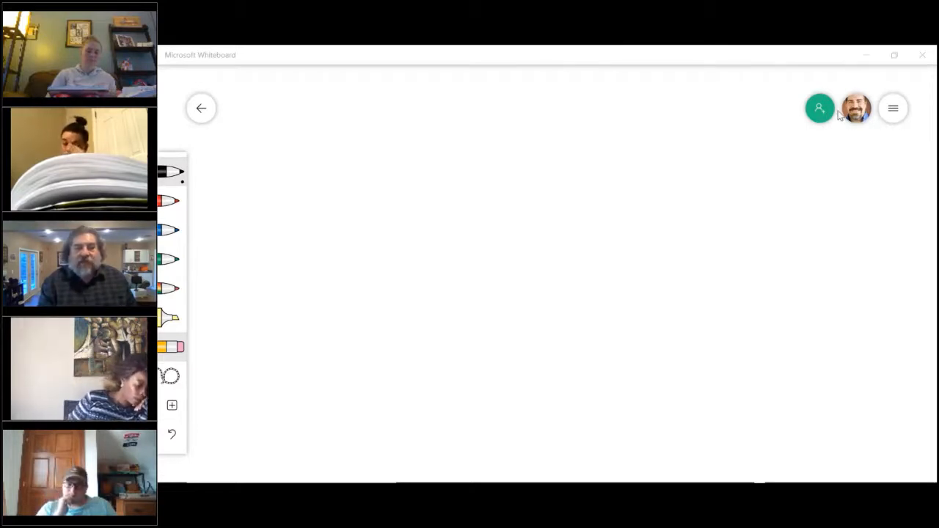
{"action": "mouse_move", "coordinate": [871, 449]}
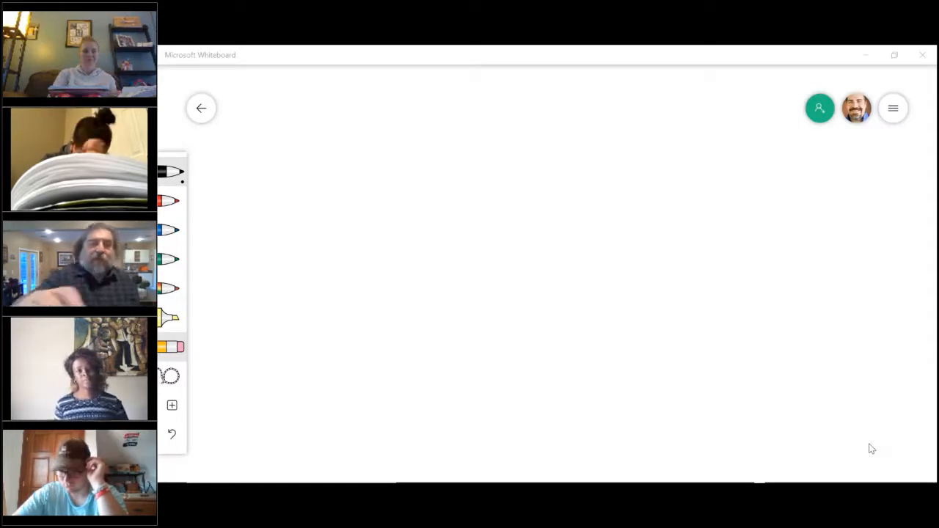
Step: Handwrite the digits 1963 in black pen near the top centre of the board
{"action": "left_click_drag", "start_coordinate": [462, 117], "coordinate": [484, 198]}
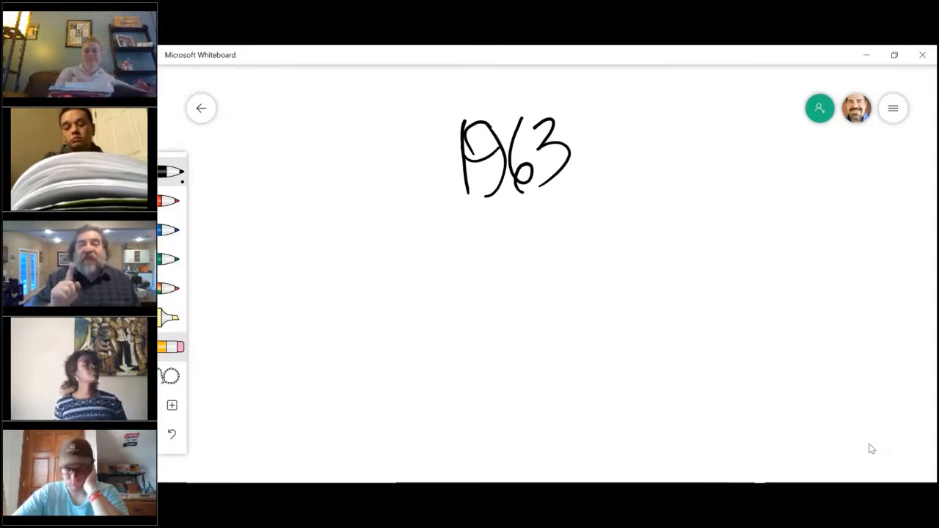
Step: Draw three horizontal lines under 1963 and finish writing $100,000 on the first
{"action": "left_click_drag", "start_coordinate": [521, 264], "coordinate": [619, 308]}
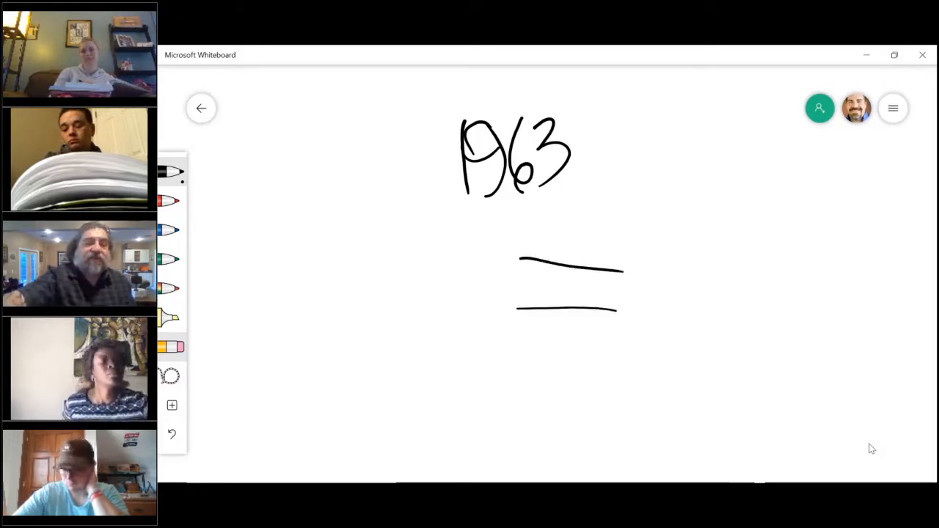
{"action": "left_click_drag", "start_coordinate": [490, 365], "coordinate": [606, 367]}
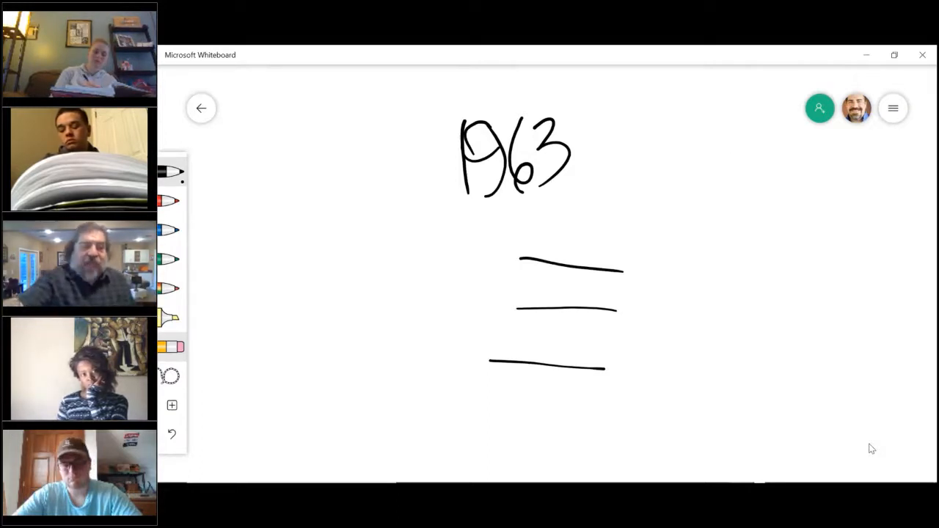
{"action": "left_click_drag", "start_coordinate": [726, 154], "coordinate": [594, 208]}
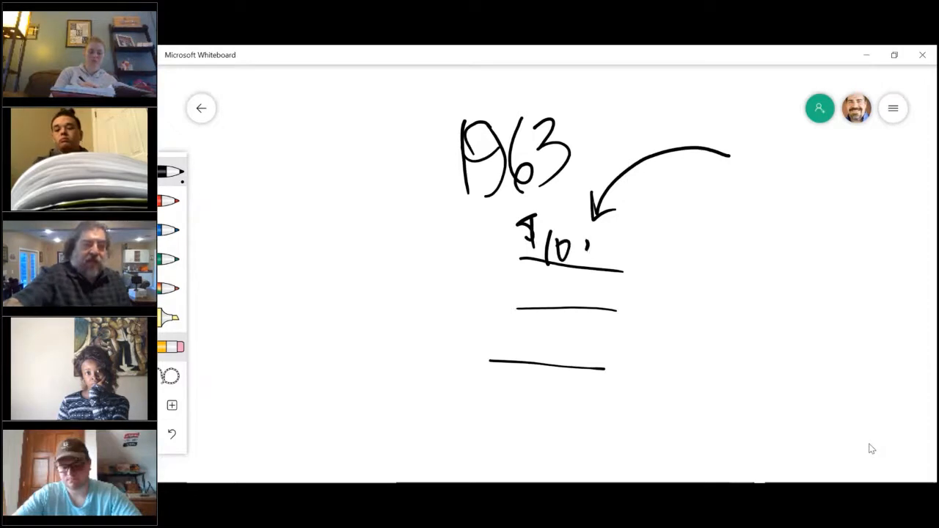
{"action": "left_click_drag", "start_coordinate": [580, 249], "coordinate": [689, 257]}
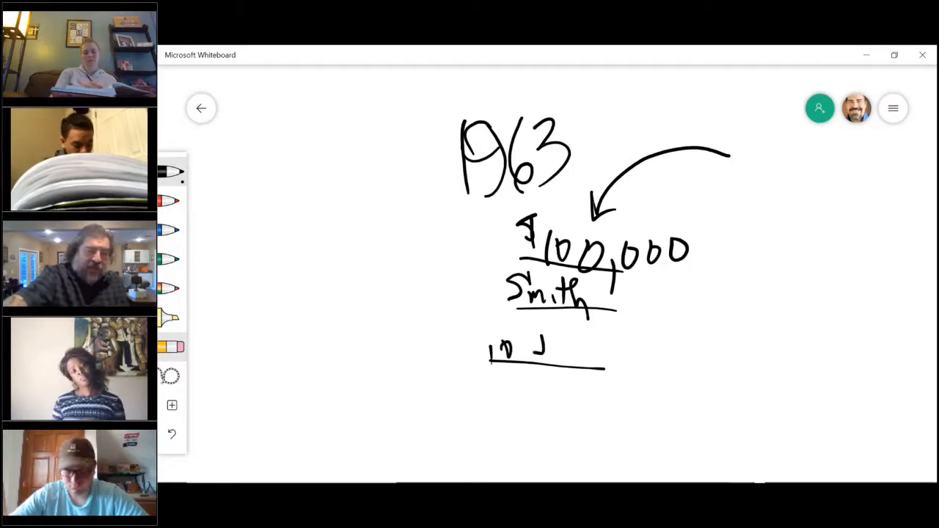
Step: Write 10 Johnson on the third line with squiggles beside $100,000 and Smith
{"action": "left_click_drag", "start_coordinate": [528, 350], "coordinate": [628, 352]}
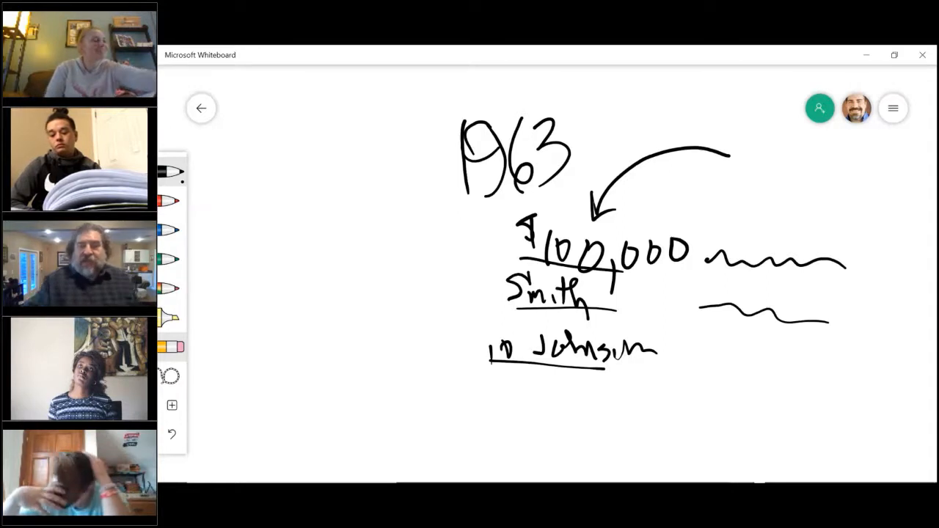
Step: Clear the canvas from Settings, wiping the 1963 notes before starting Let's eat
{"action": "left_click", "coordinate": [892, 108]}
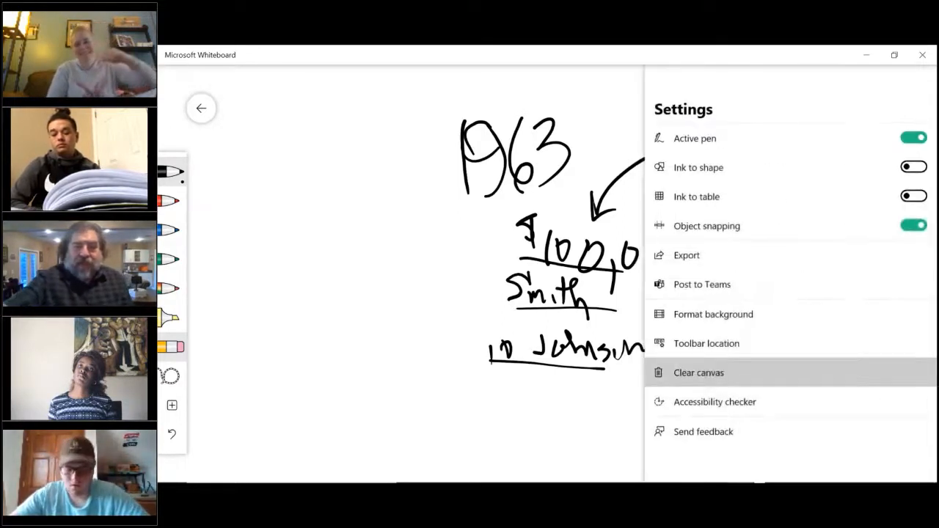
{"action": "left_click", "coordinate": [698, 373]}
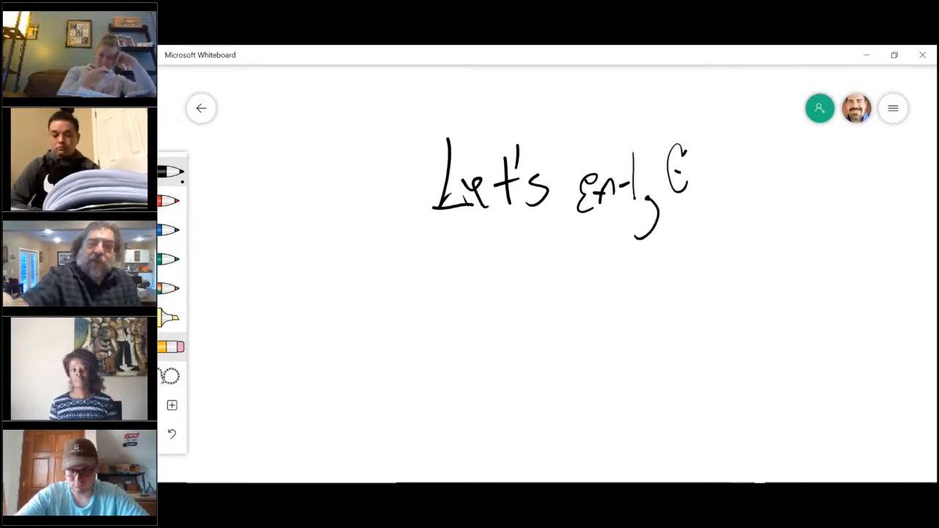
Step: Handwrite Grandma to the right of Let's eat to complete the phrase
{"action": "left_click_drag", "start_coordinate": [689, 176], "coordinate": [760, 183]}
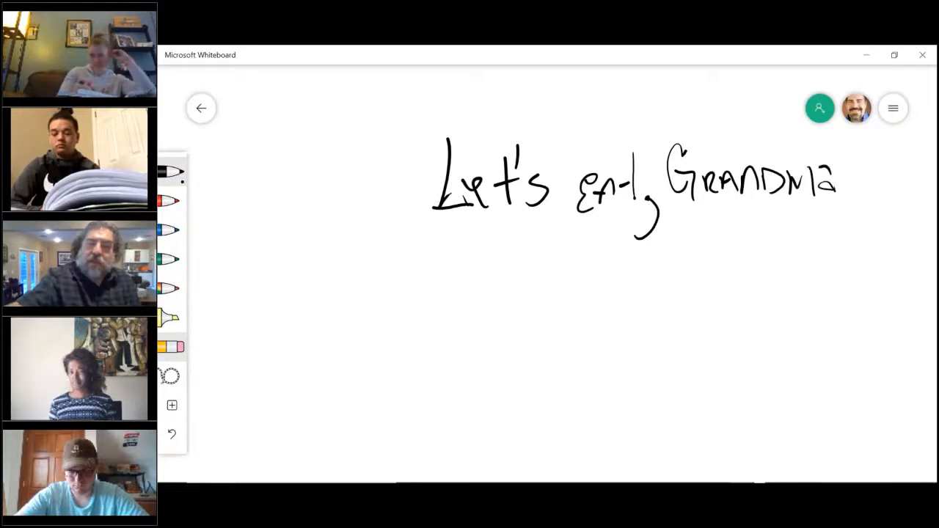
{"action": "left_click", "coordinate": [841, 189]}
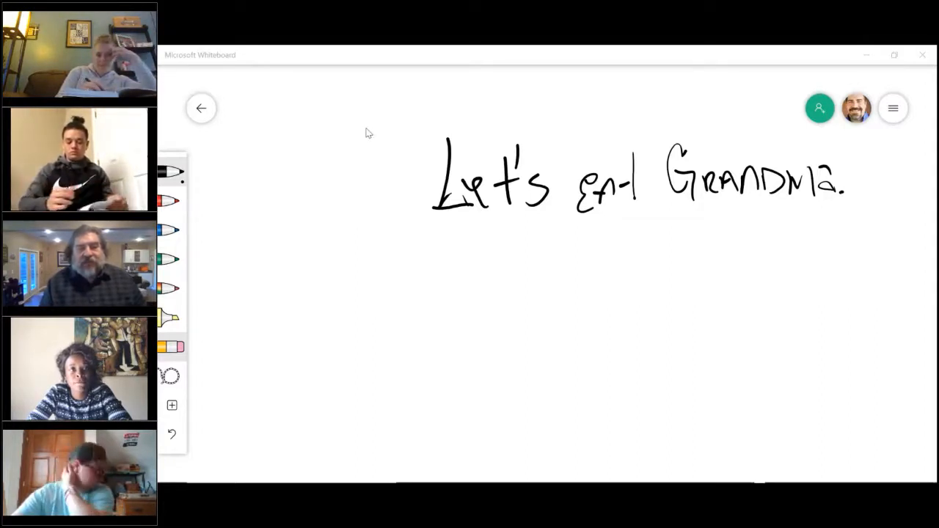
{"action": "mouse_move", "coordinate": [510, 422]}
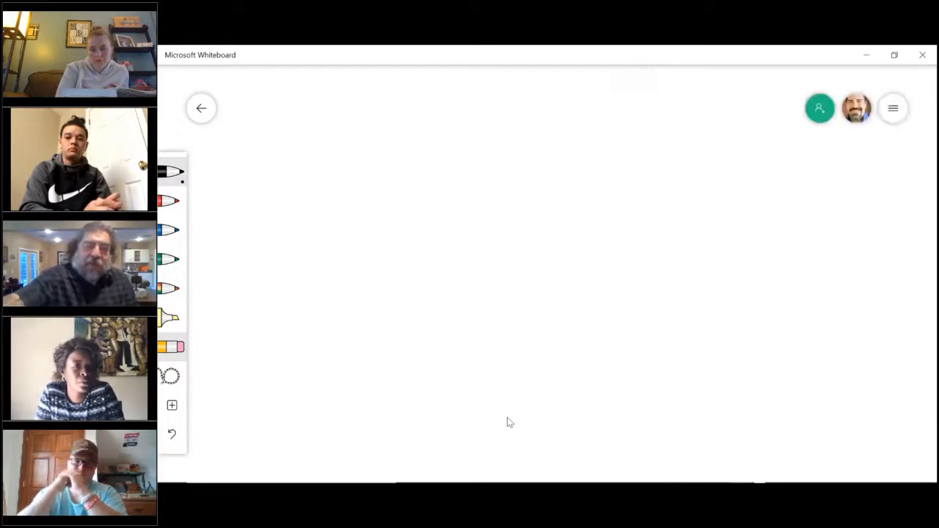
Step: Add a stroke across the riverbed and a small irregular nugget outline beneath it
{"action": "left_click_drag", "start_coordinate": [454, 267], "coordinate": [689, 276]}
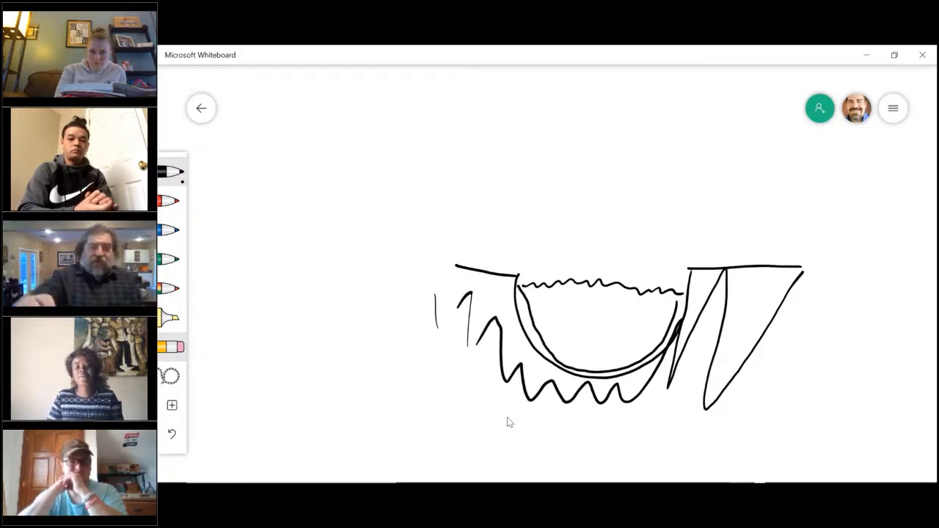
{"action": "left_click_drag", "start_coordinate": [565, 429], "coordinate": [602, 437]}
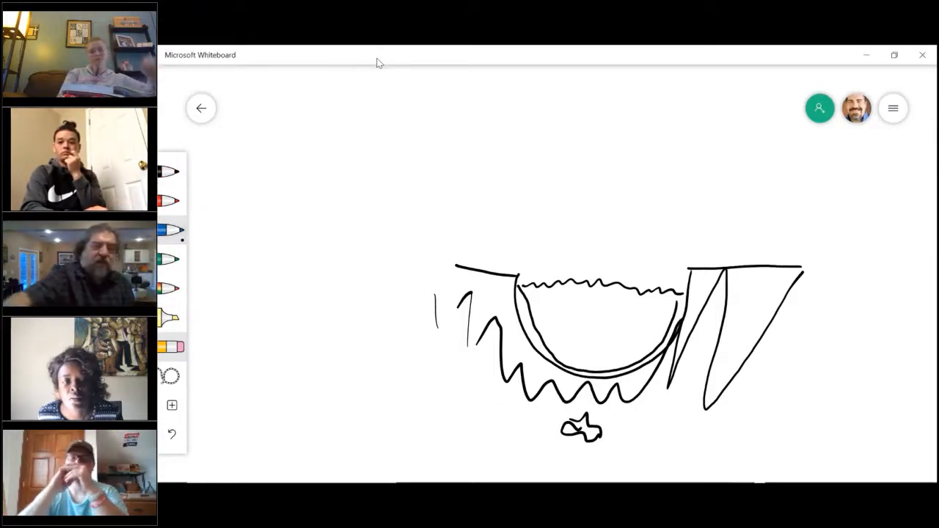
Step: Scribble blue wavy water across the inside of the riverbed bowl
{"action": "left_click_drag", "start_coordinate": [528, 293], "coordinate": [580, 359]}
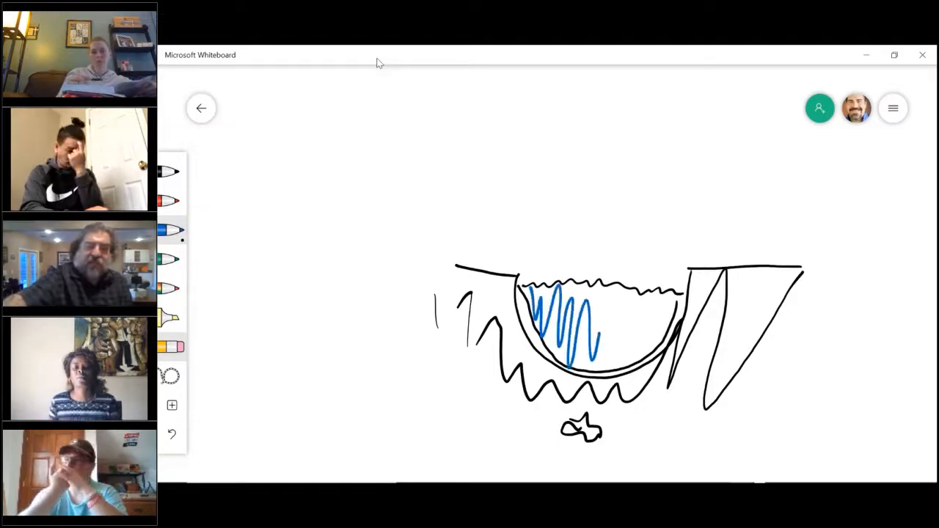
{"action": "left_click_drag", "start_coordinate": [579, 323], "coordinate": [660, 323]}
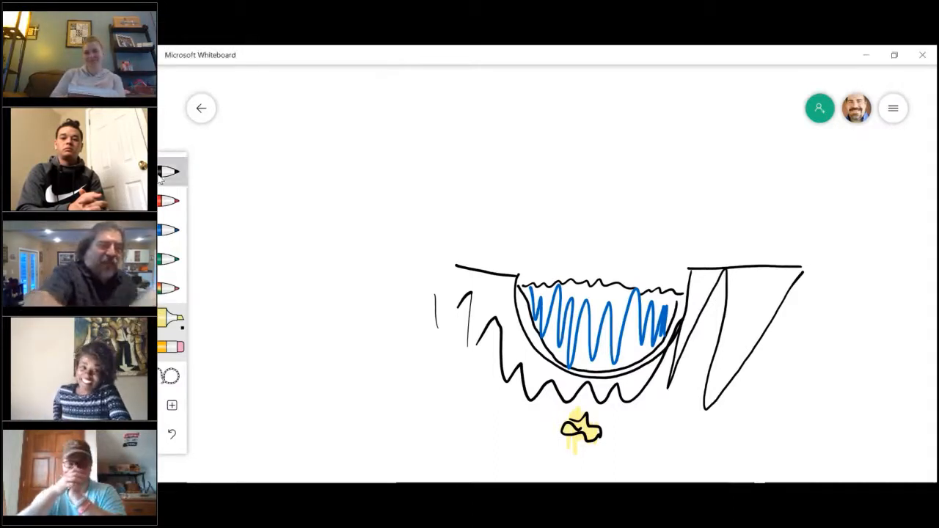
Step: Begin a new black-pen outline shape above the riverbed sketch
{"action": "left_click_drag", "start_coordinate": [609, 124], "coordinate": [633, 164]}
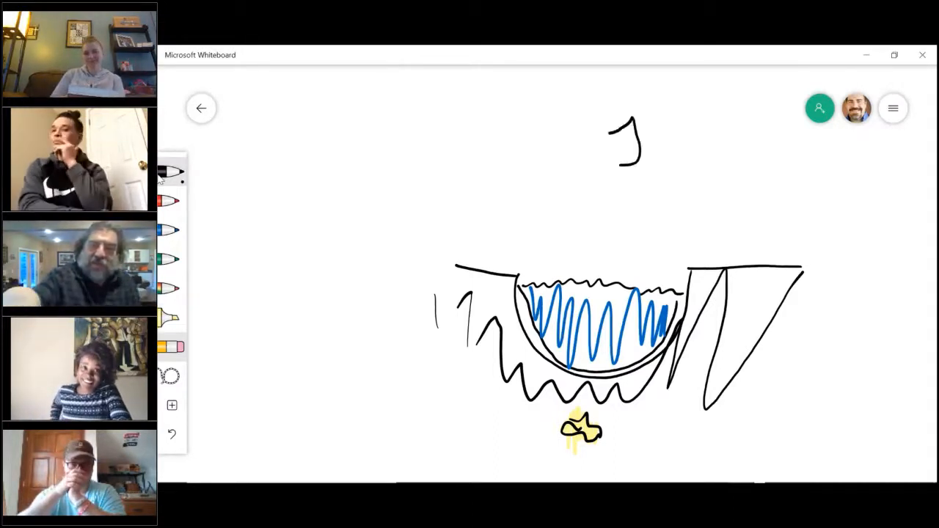
{"action": "left_click_drag", "start_coordinate": [631, 124], "coordinate": [594, 198]}
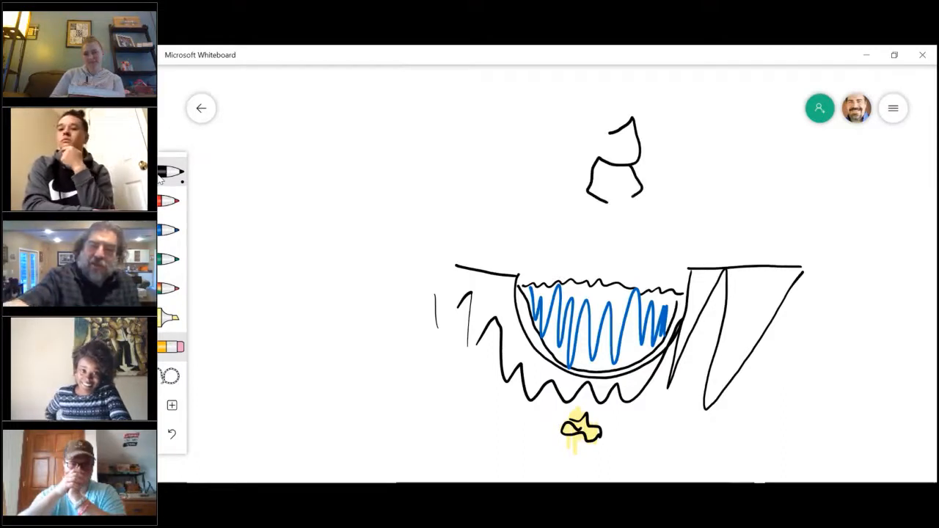